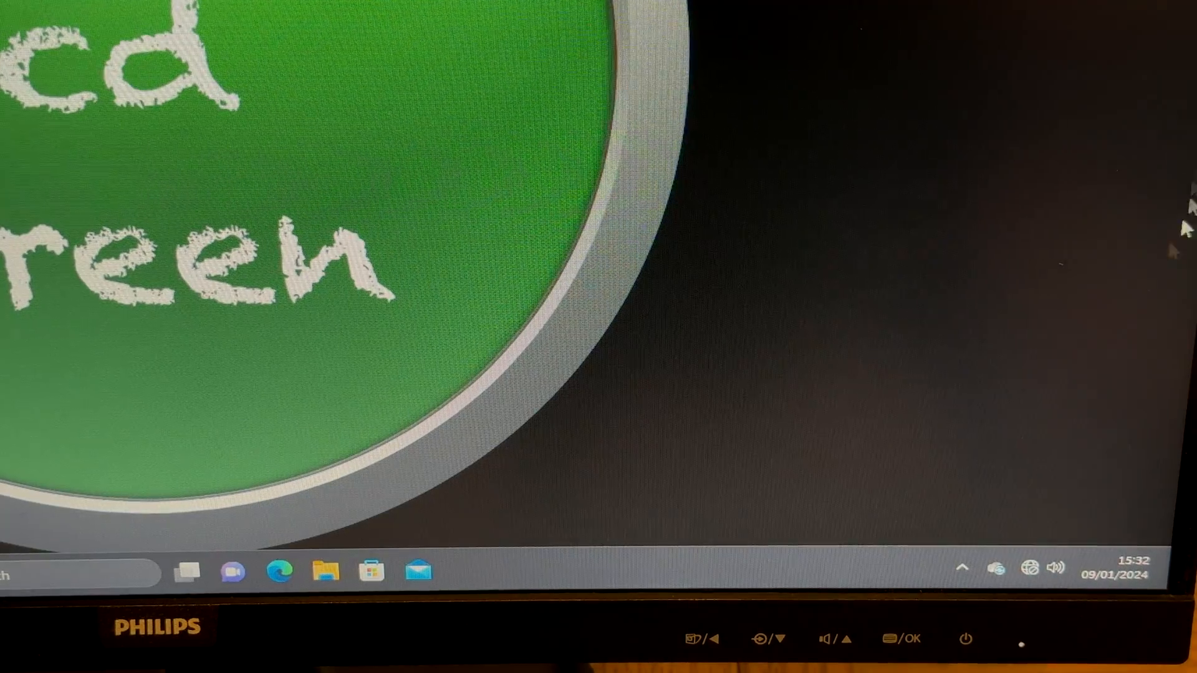
- Bring up the Quick Settings panel from the system tray, showing Wi-Fi available
click(1054, 569)
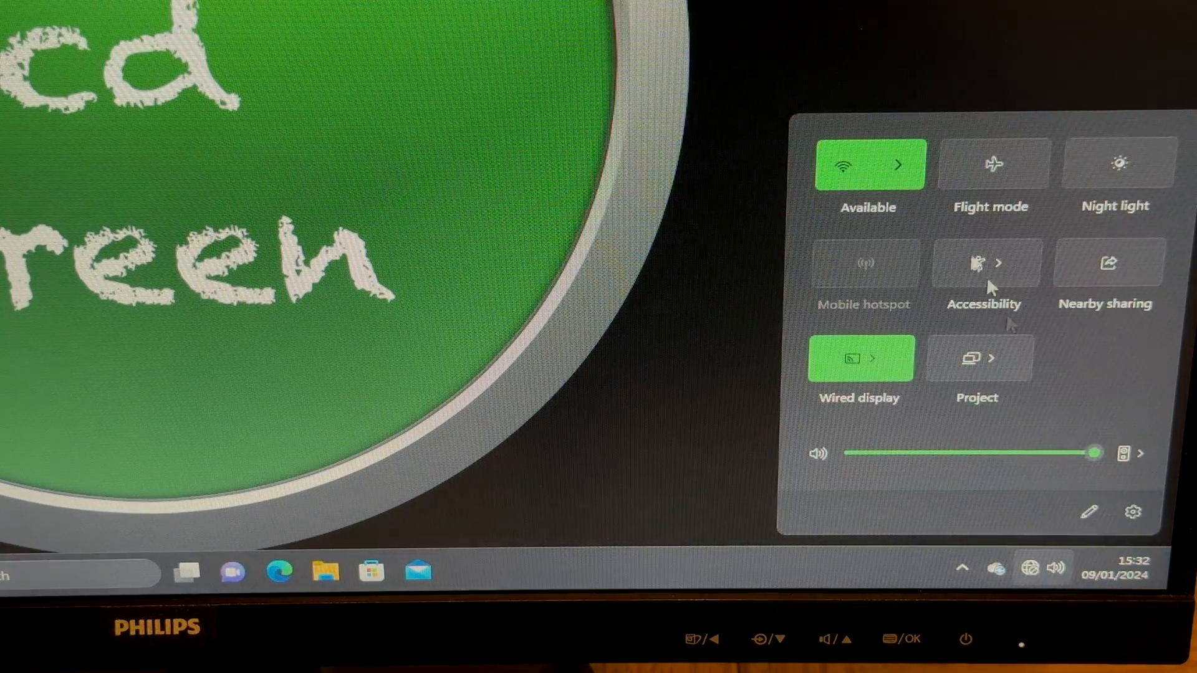